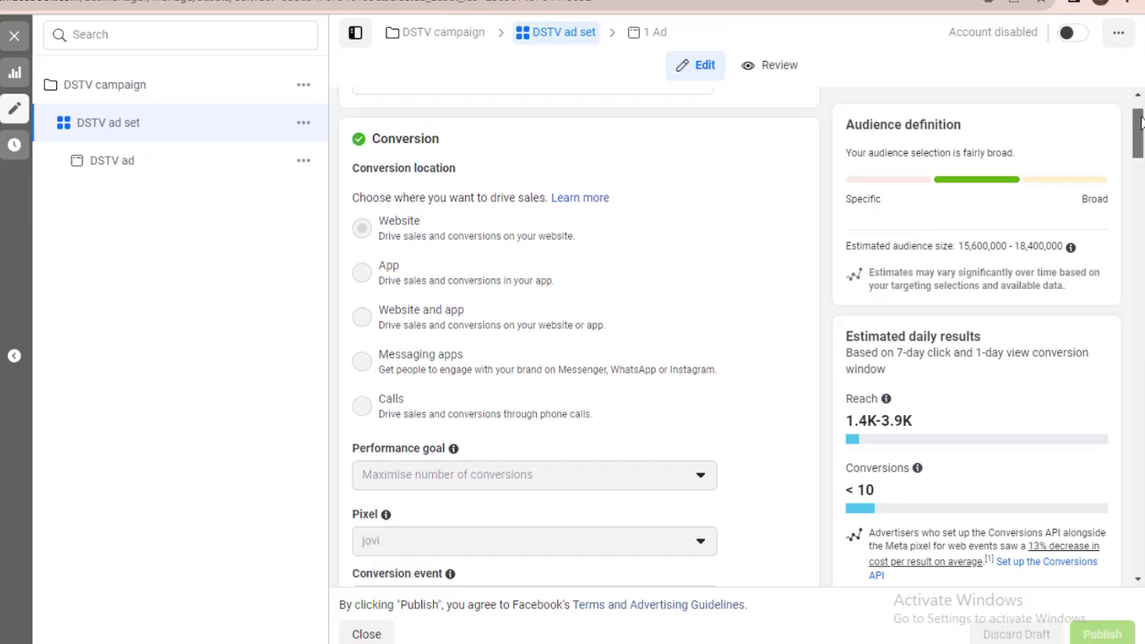
Step: Review the ad set's conversion pixel, then go to business.facebook.com
scroll(down, 3)
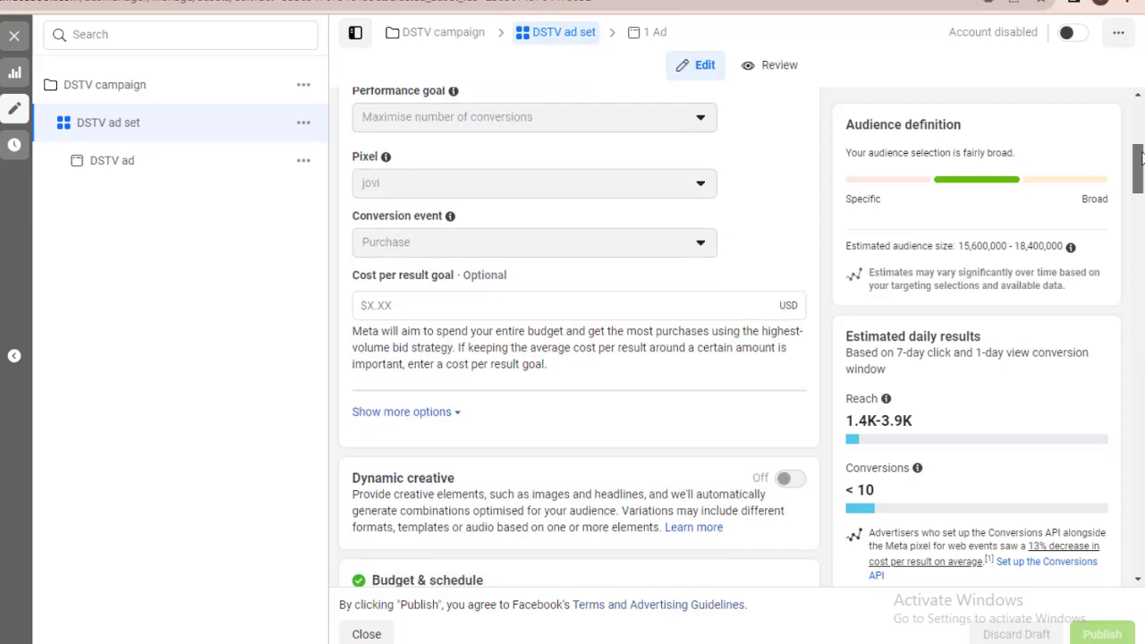
mouse_move(386, 157)
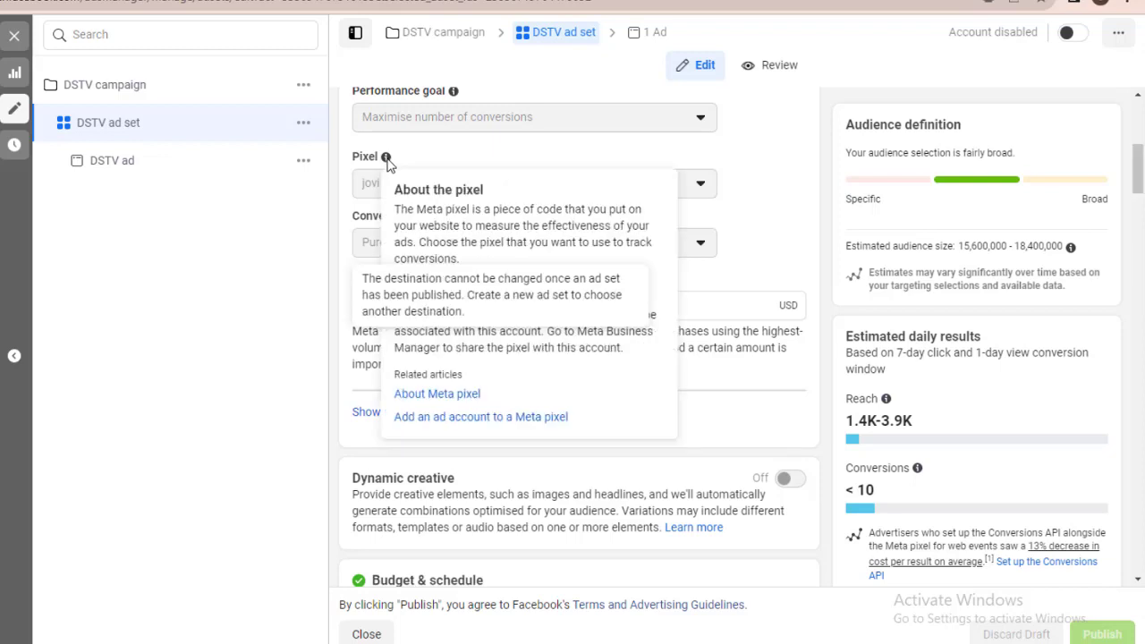
mouse_move(339, 206)
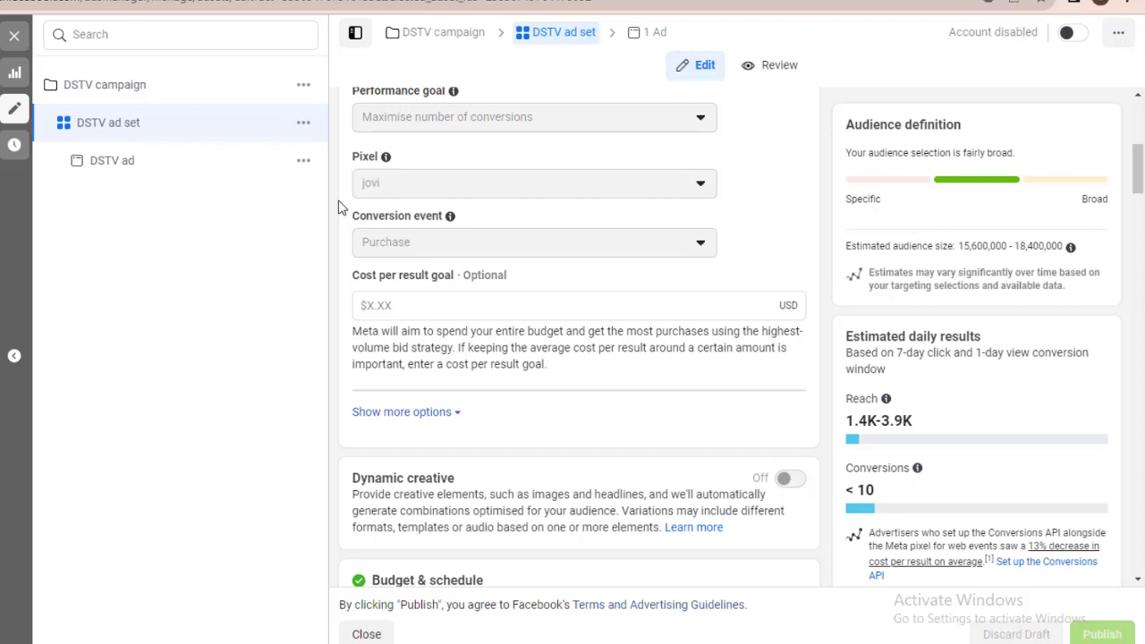
text(business.facebook.com/latest/home?nav_ref=&business_id=210852594710497&asset_id=112879538294428)
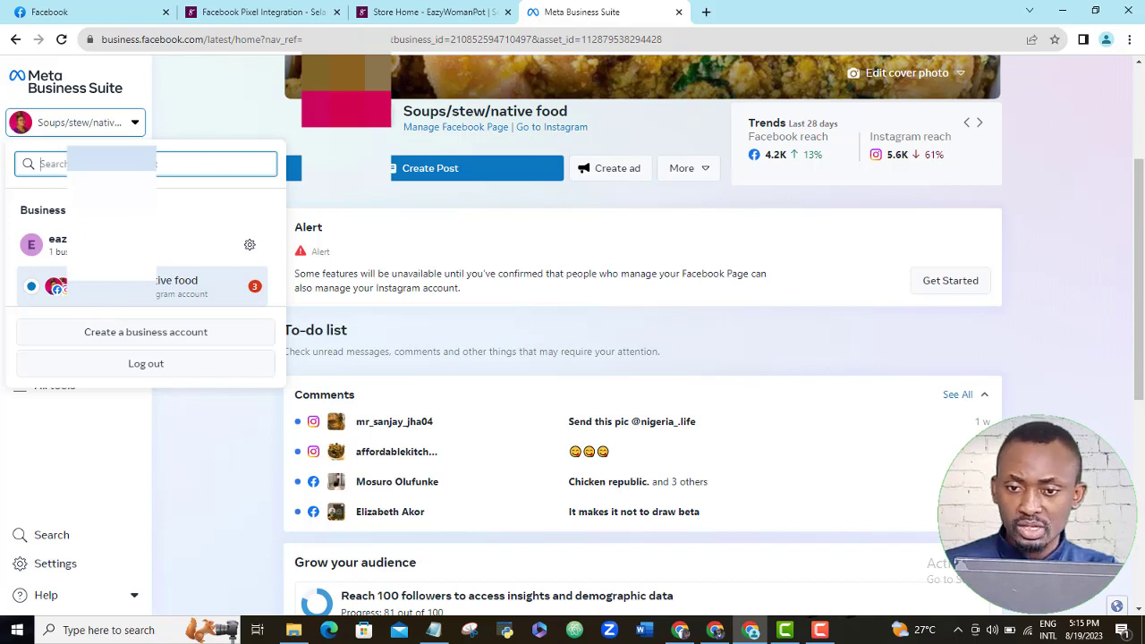
Step: Open the business account's settings from the account switcher gear icon
click(979, 123)
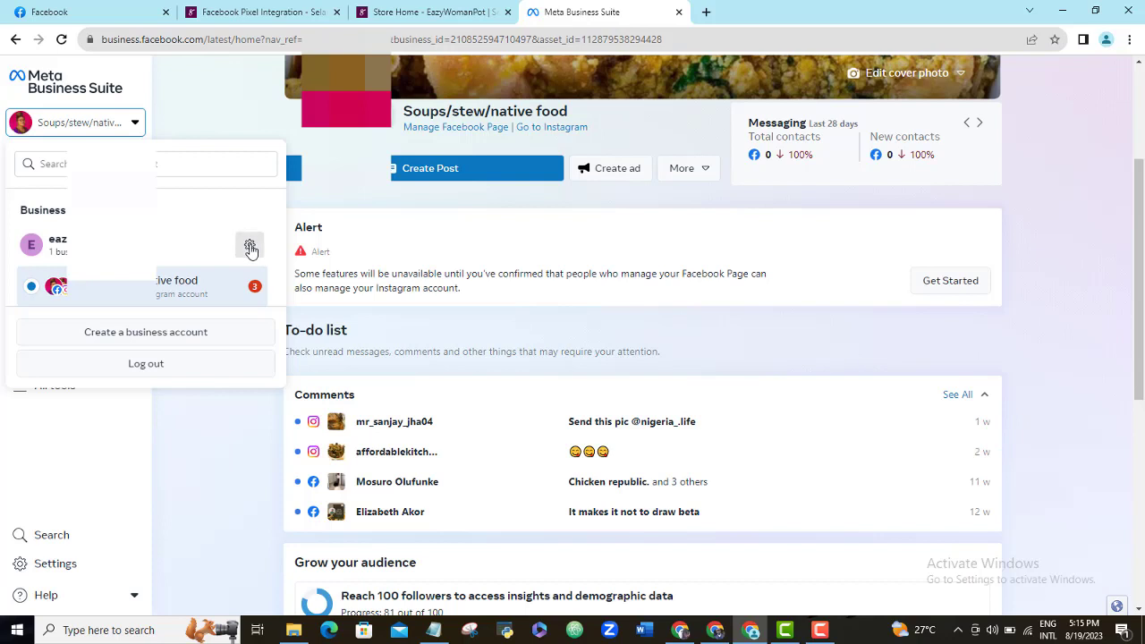
click(251, 246)
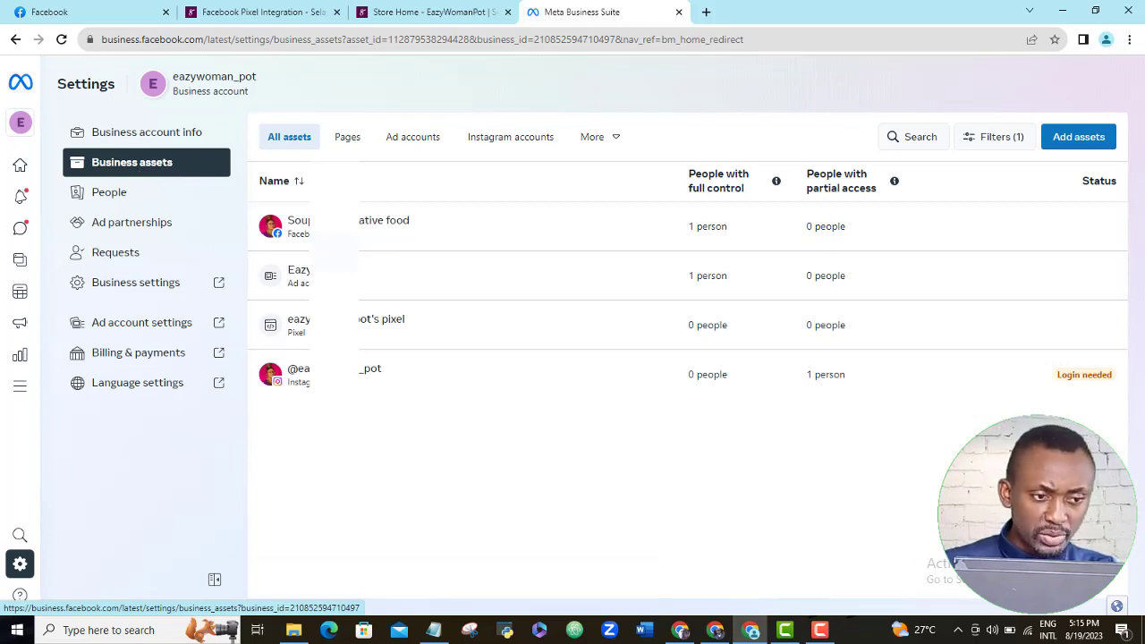
Step: Under Business assets, open Pixels and view the pixel's Connected assets
click(593, 137)
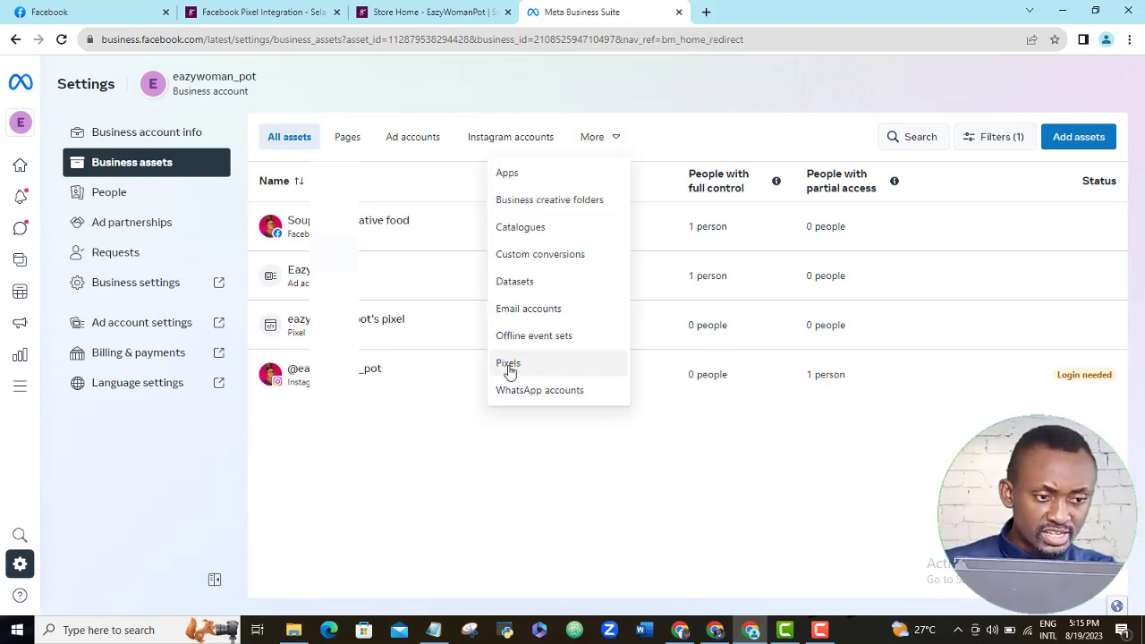
click(508, 363)
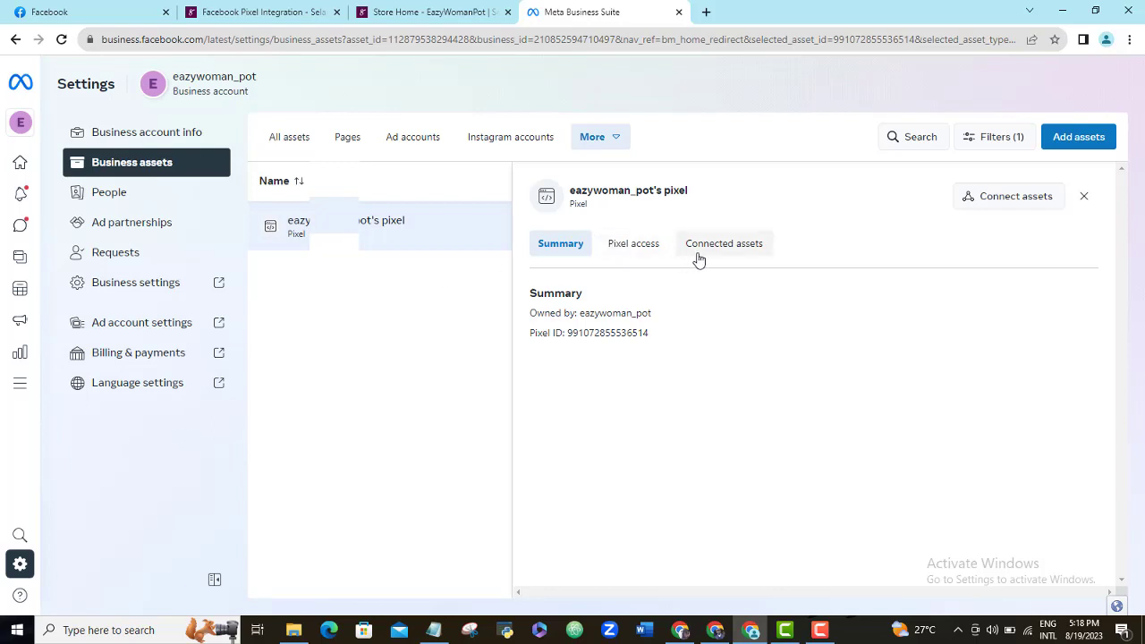
click(724, 244)
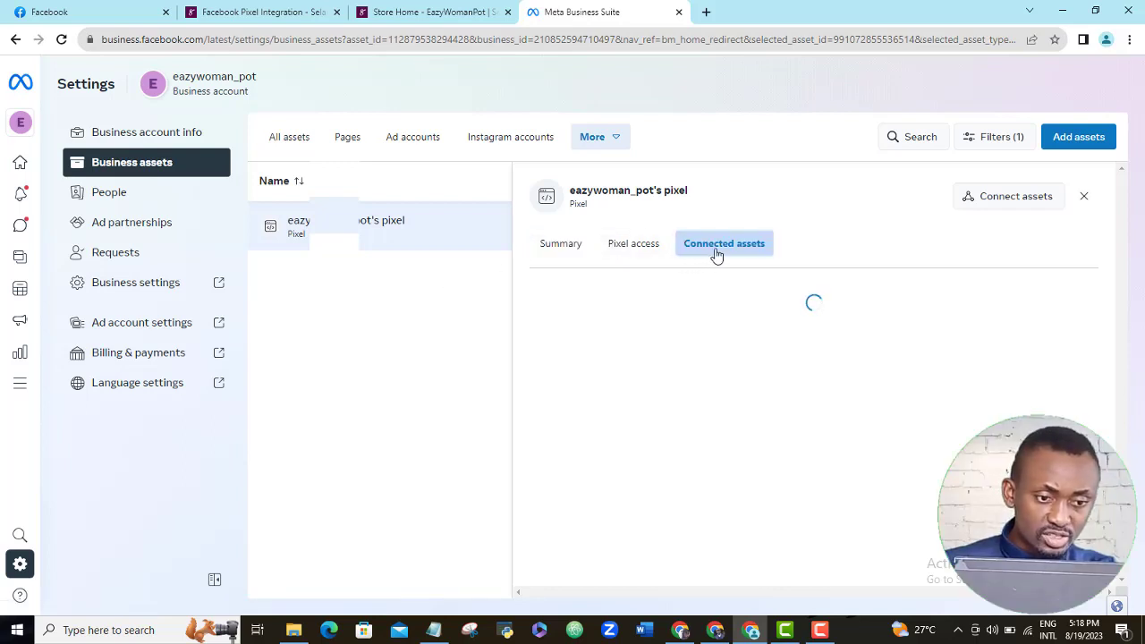
click(724, 242)
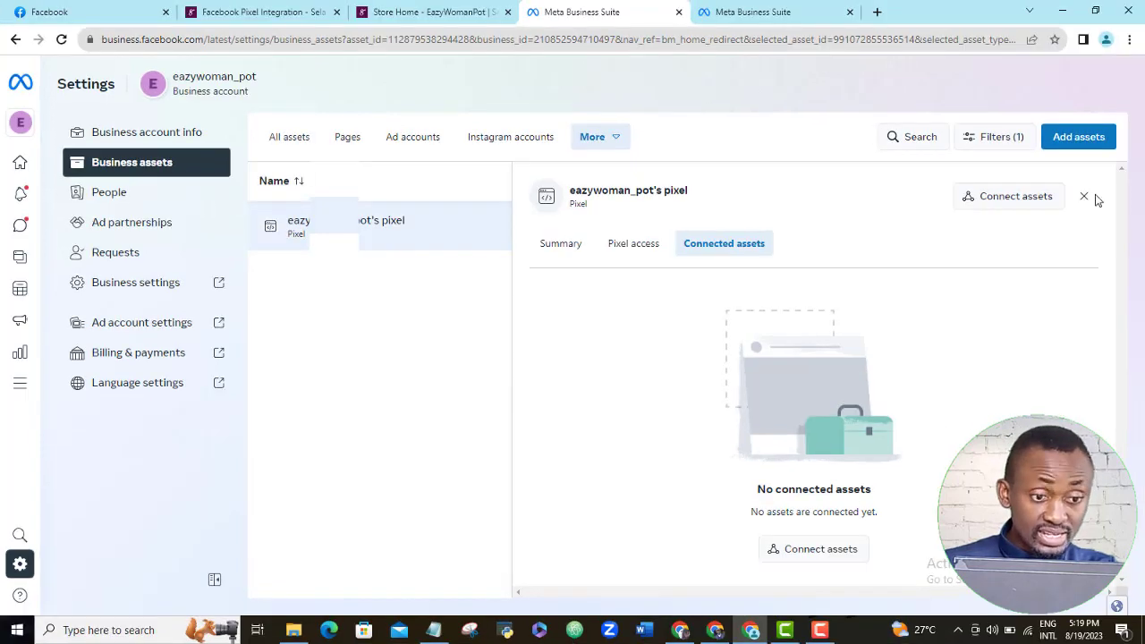
click(1079, 136)
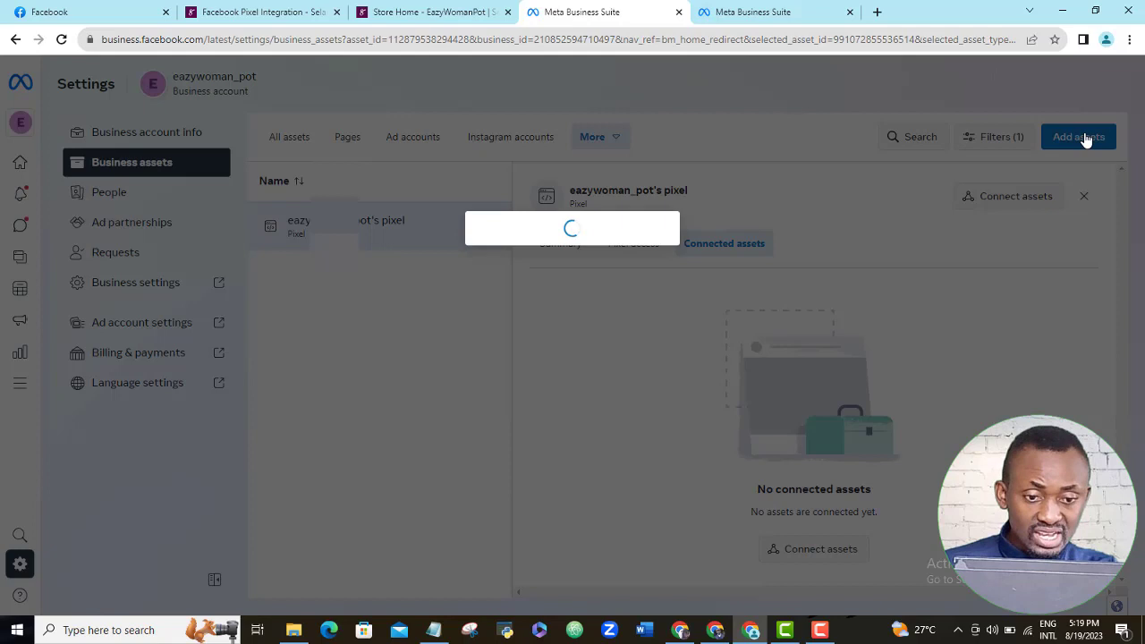
click(1078, 136)
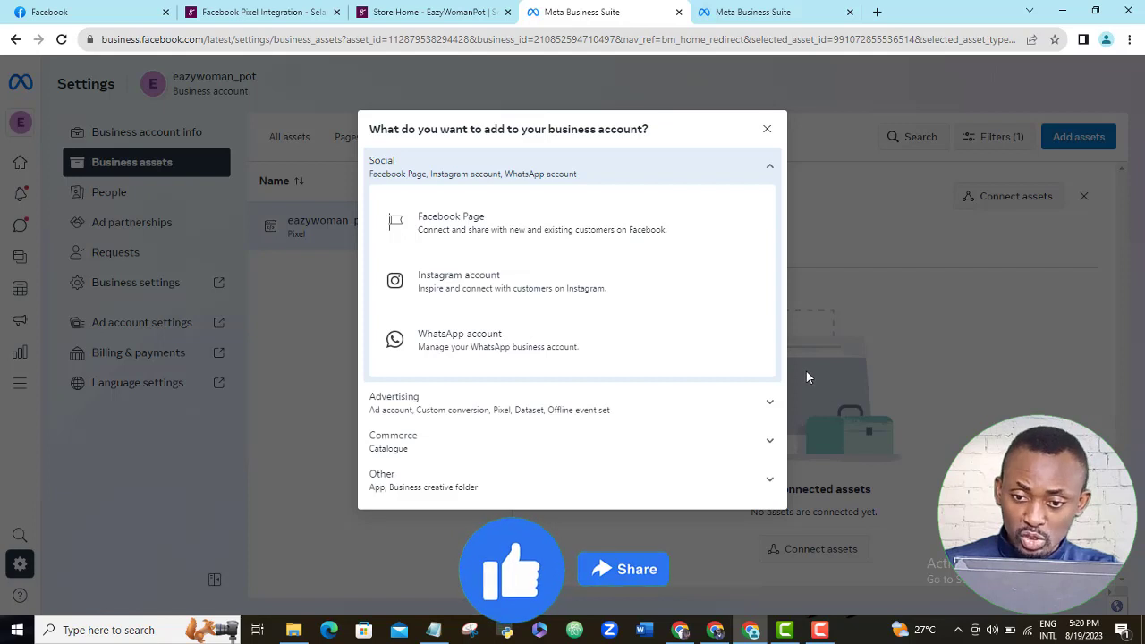
click(766, 129)
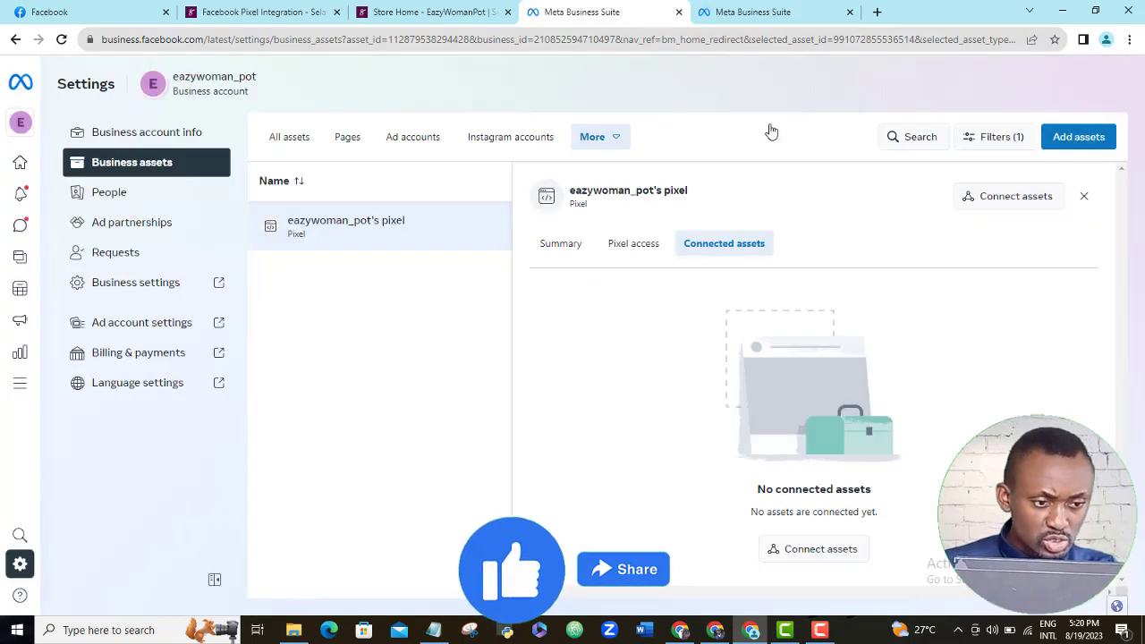
mouse_move(777, 257)
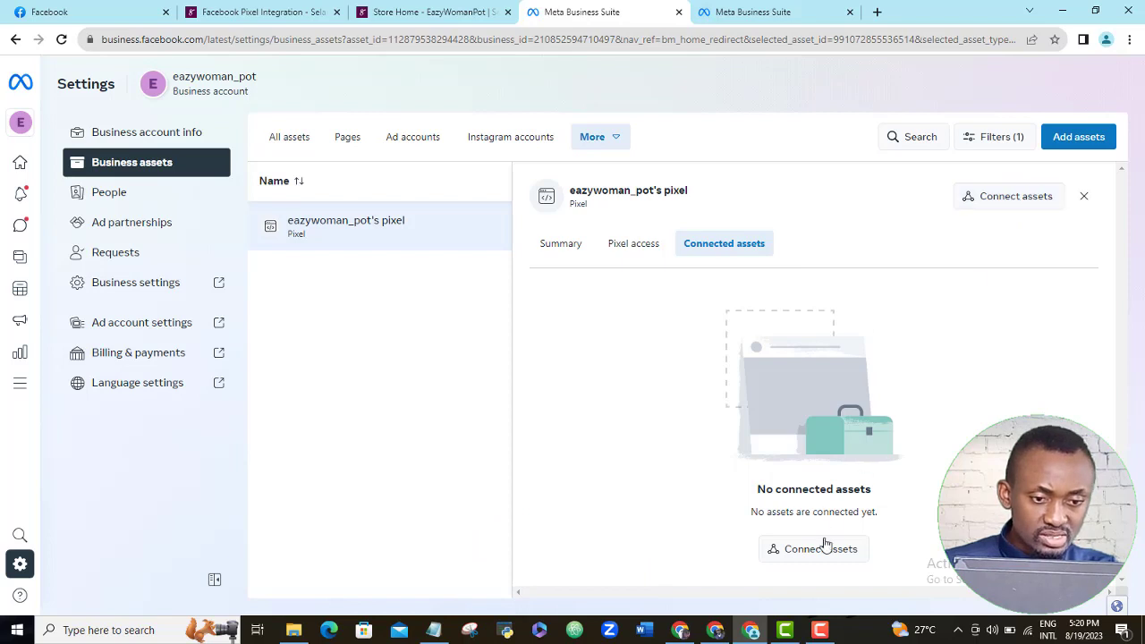
Step: Add the business's ad account to the pixel via Connect assets > Other business assets
click(819, 549)
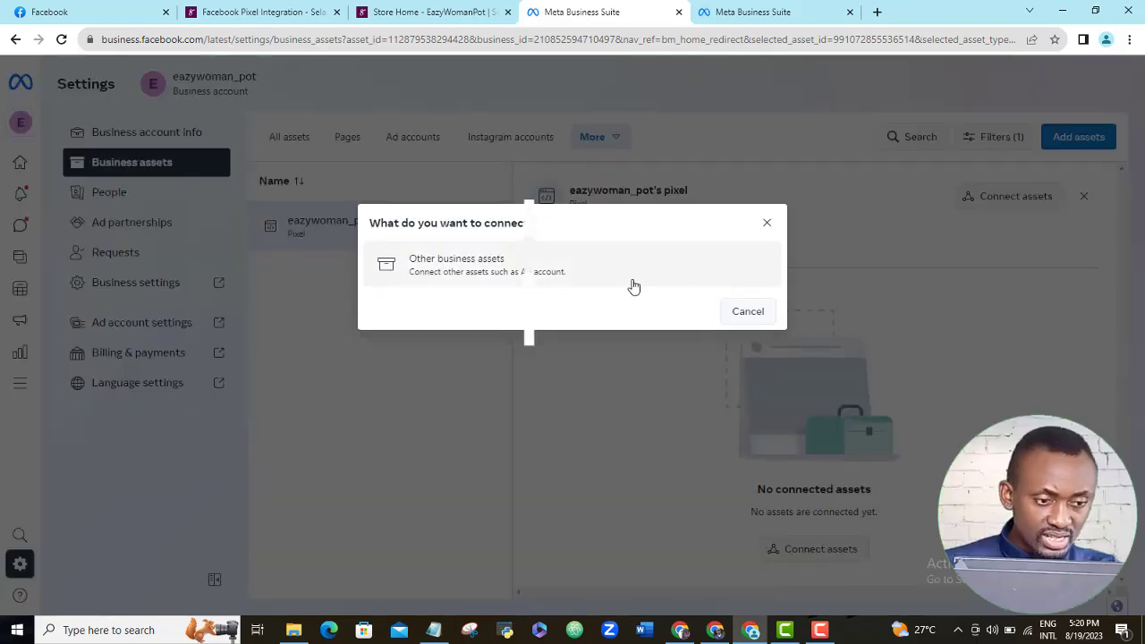
click(457, 265)
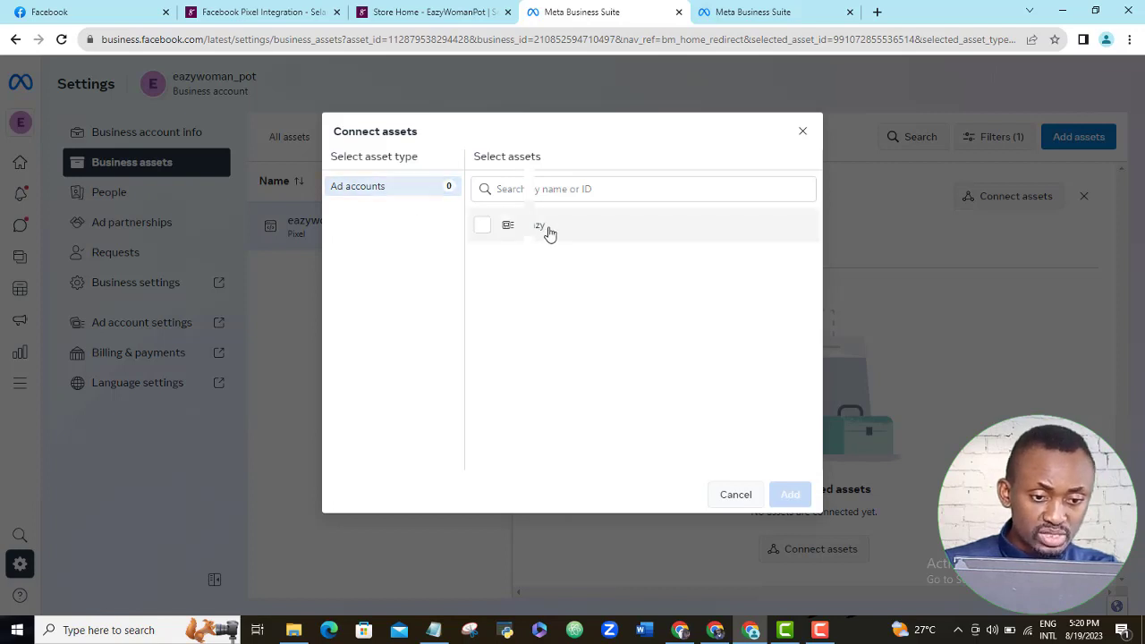
click(482, 224)
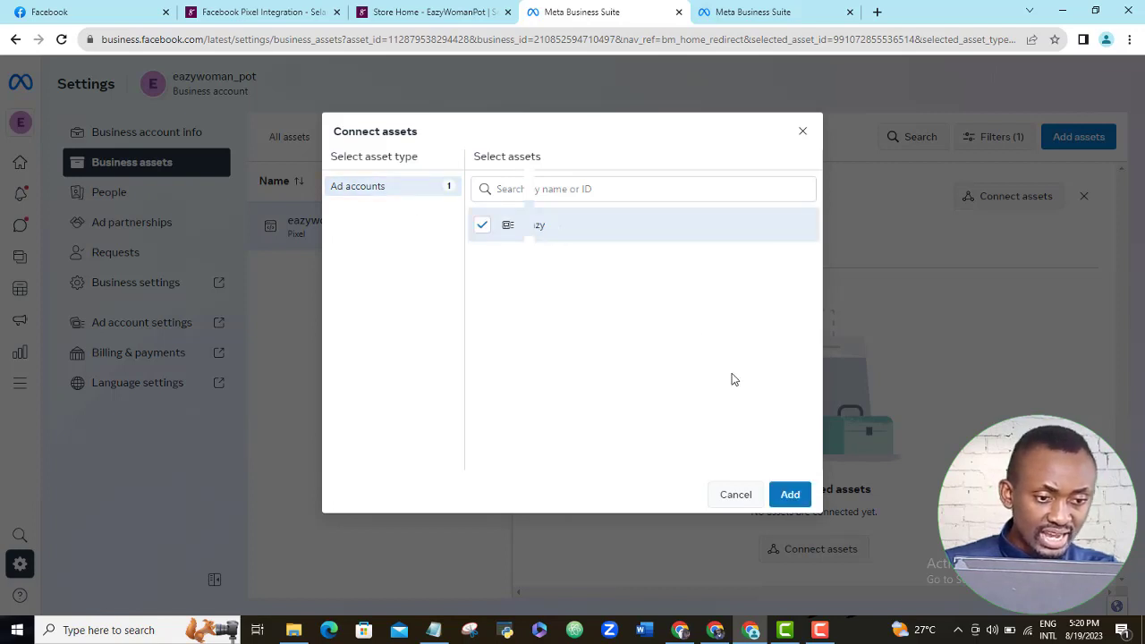
click(789, 494)
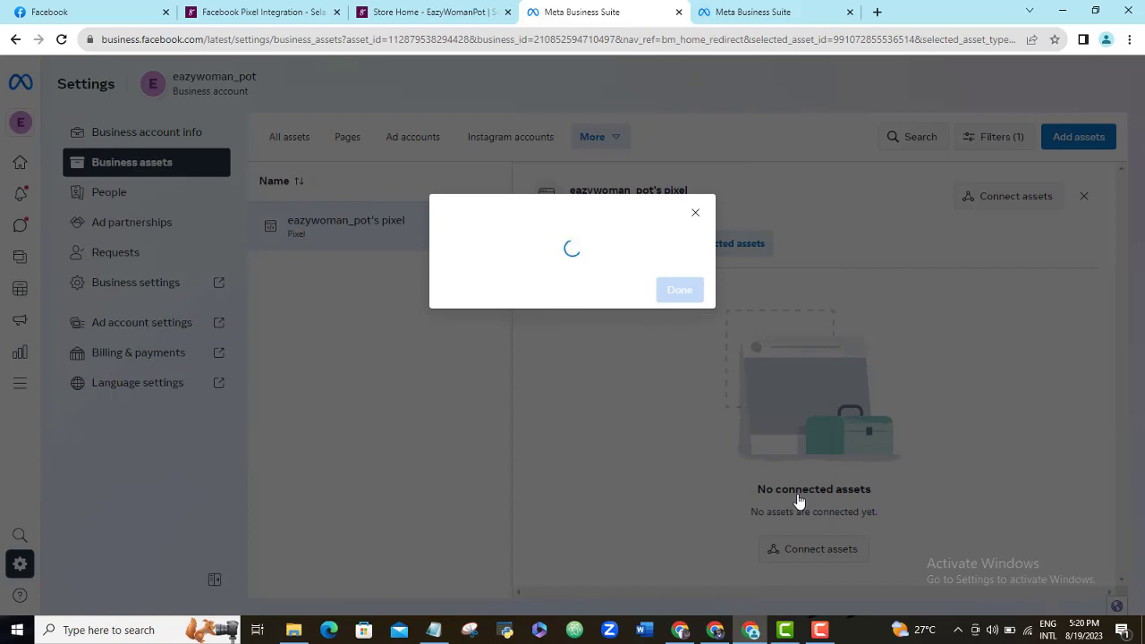